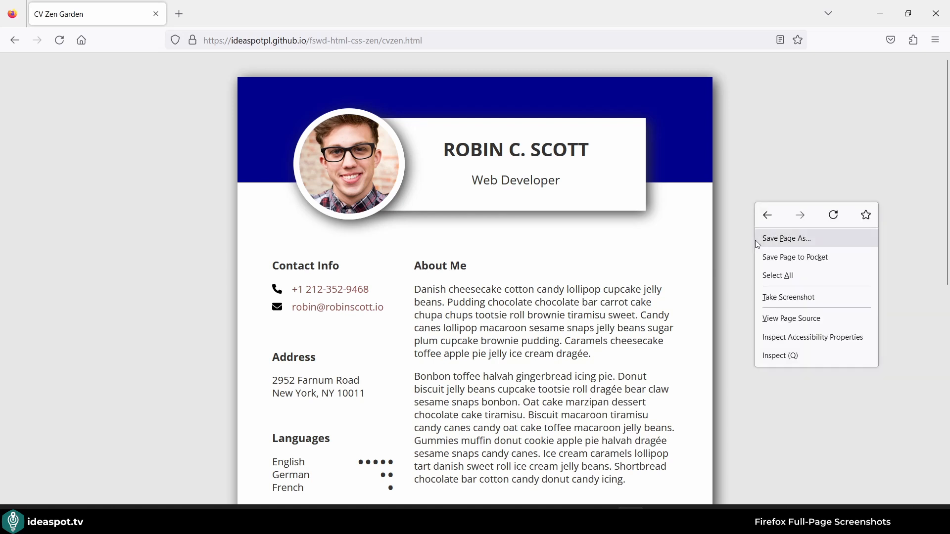
Capture the Contact Info block with Firefox's screenshot tool and copy it to the clipboard
click(789, 297)
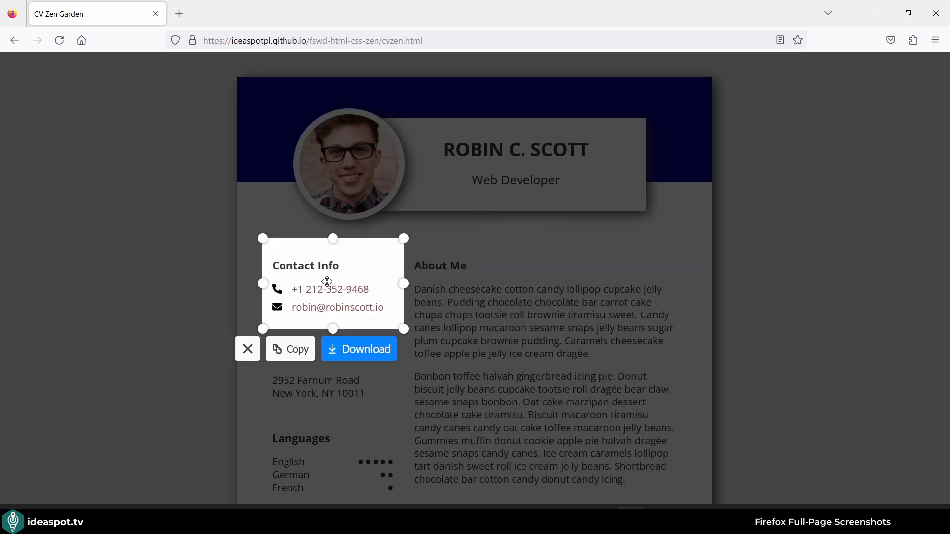
mouse_move(379, 276)
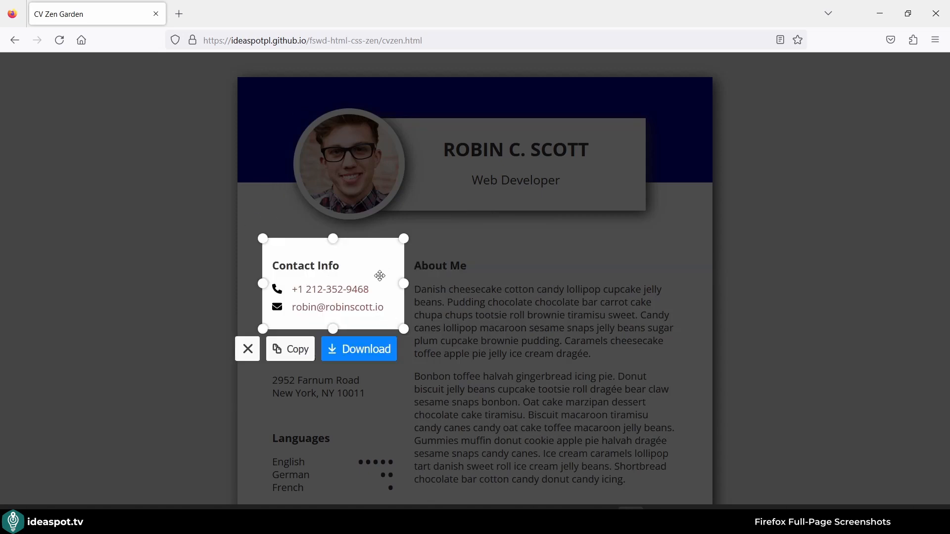
click(290, 349)
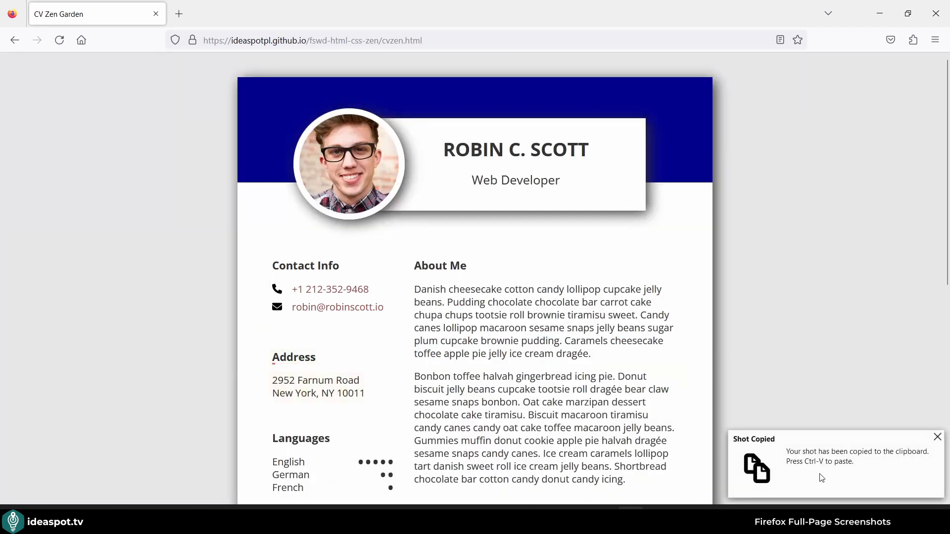
mouse_move(823, 139)
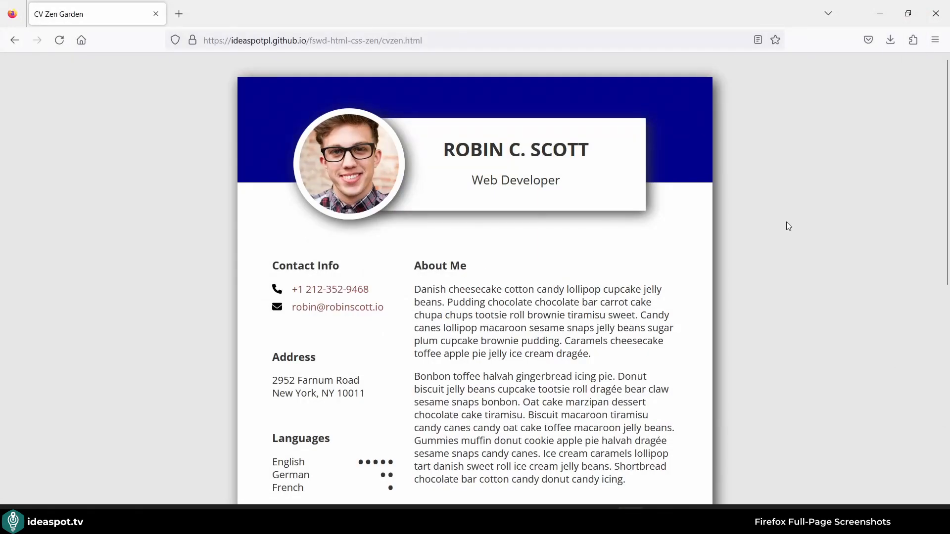
mouse_move(806, 223)
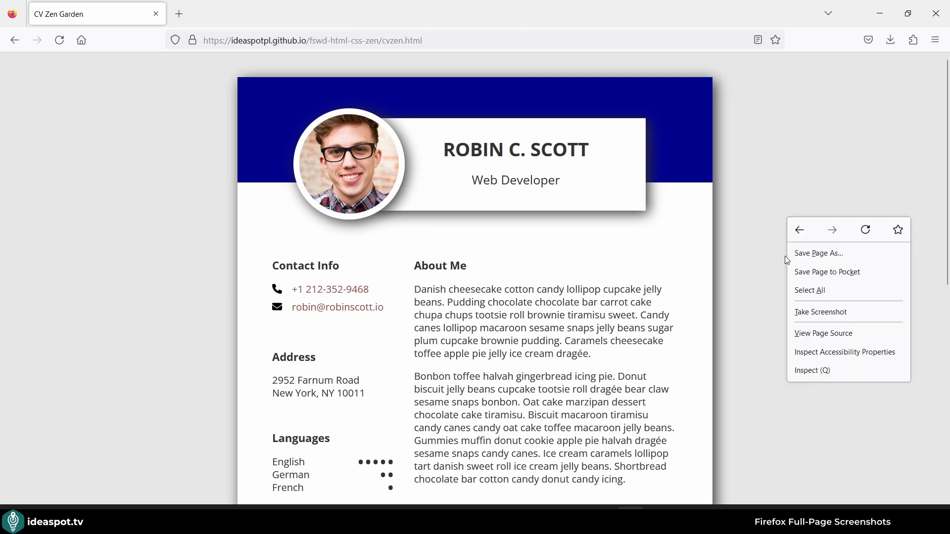
click(821, 312)
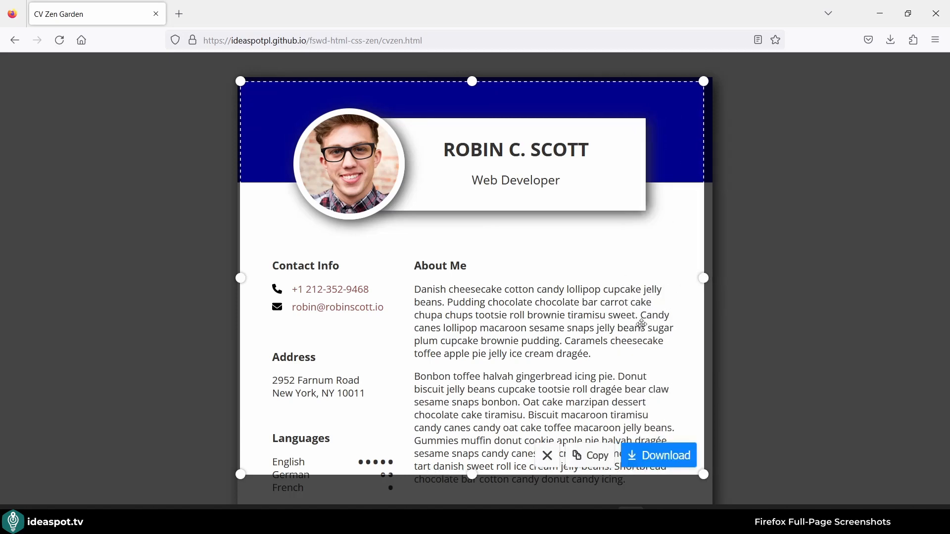
scroll(down, 3)
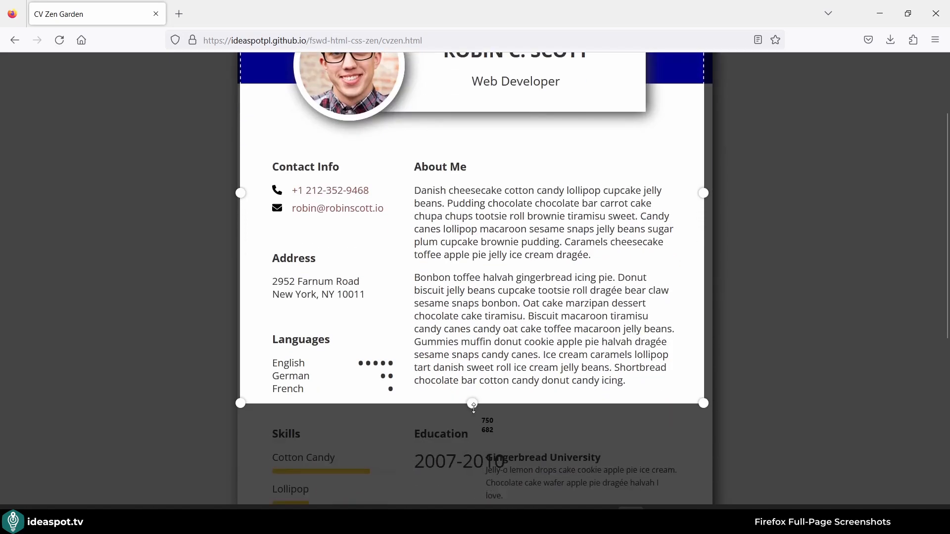
scroll(down, 3)
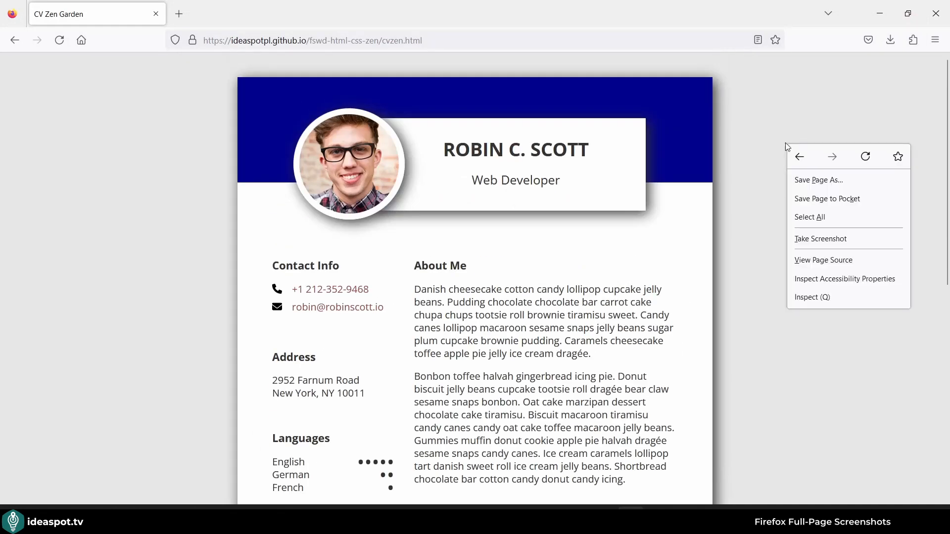
click(821, 238)
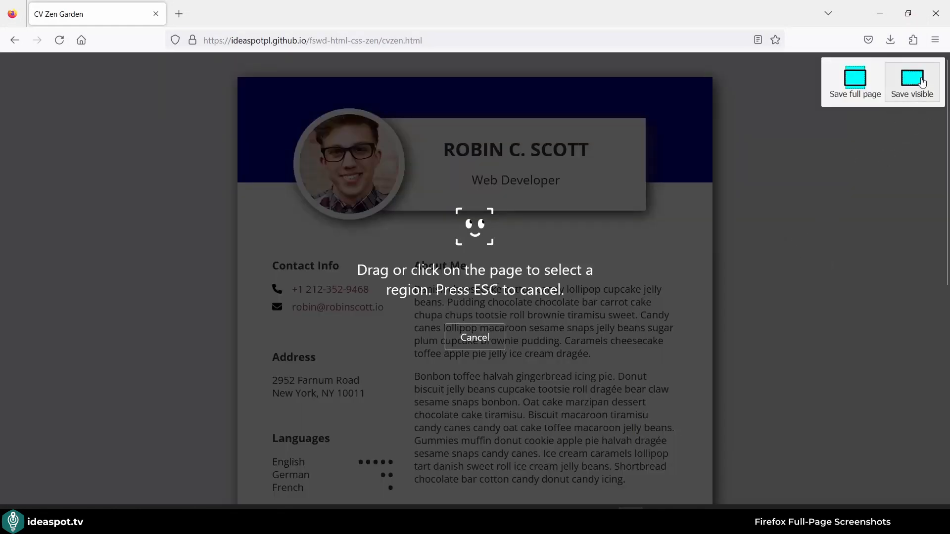
click(912, 80)
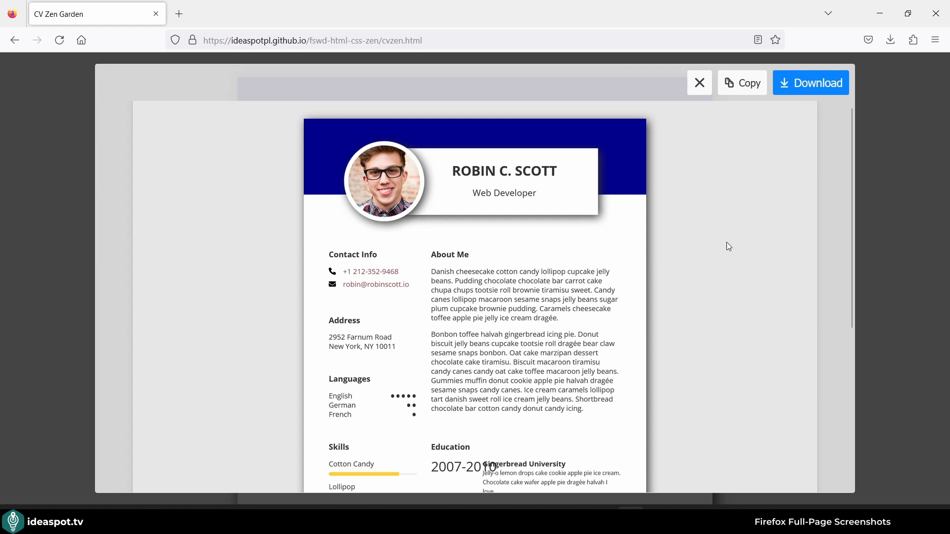
mouse_move(348, 138)
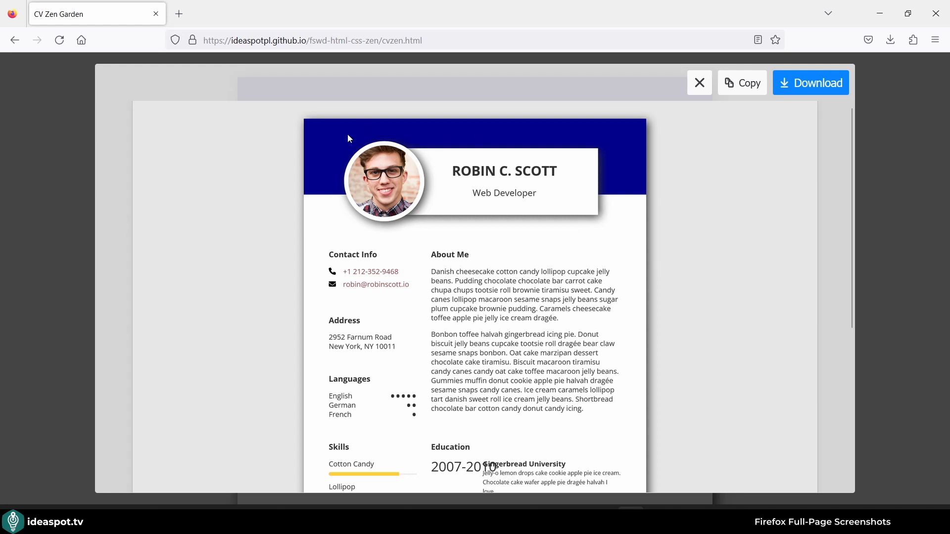
mouse_move(269, 130)
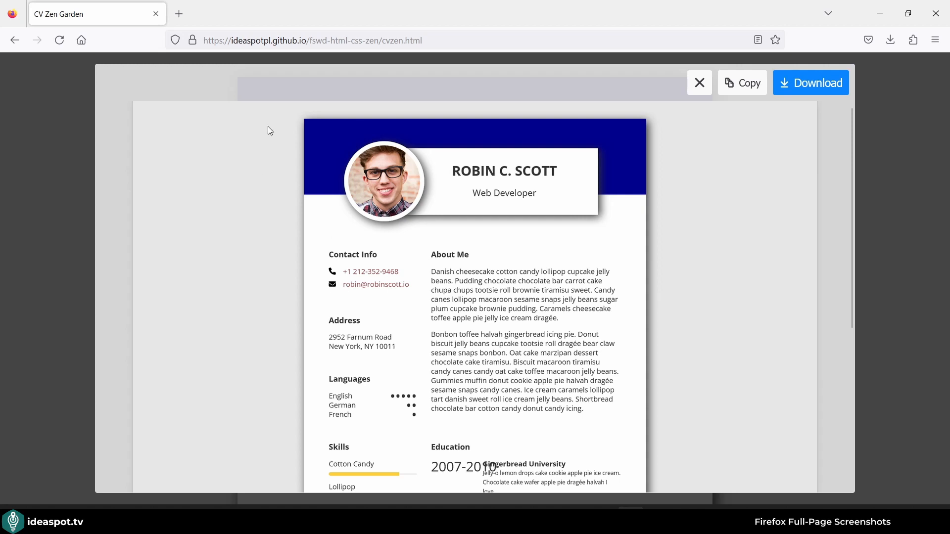
mouse_move(640, 254)
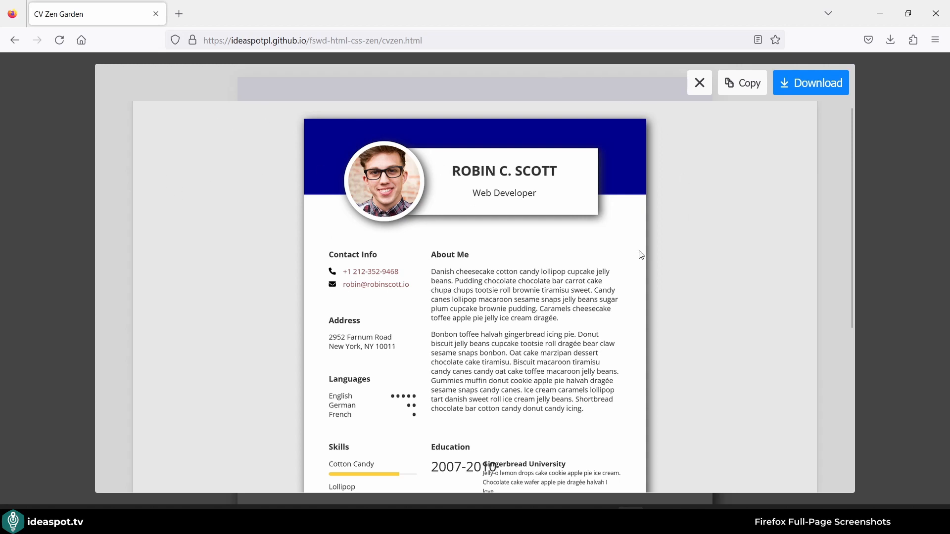
mouse_move(670, 262)
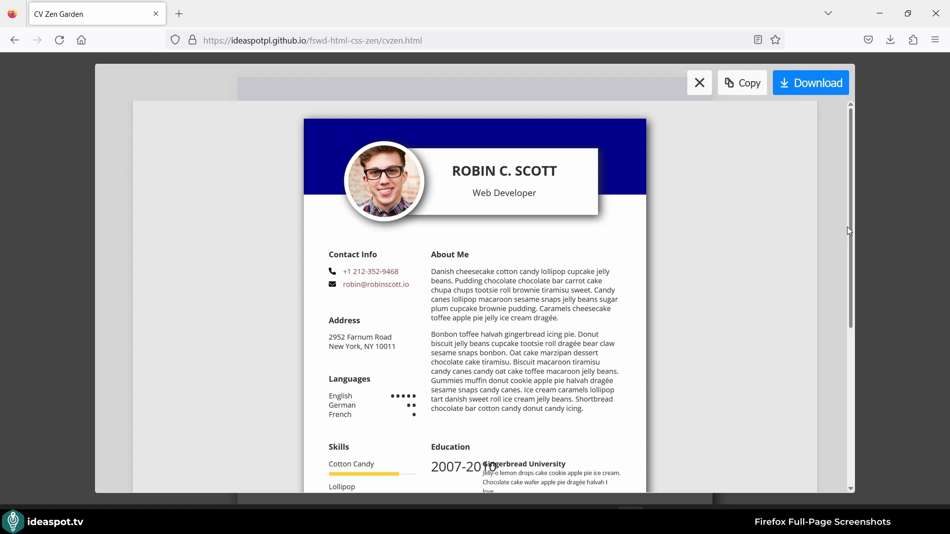
click(699, 83)
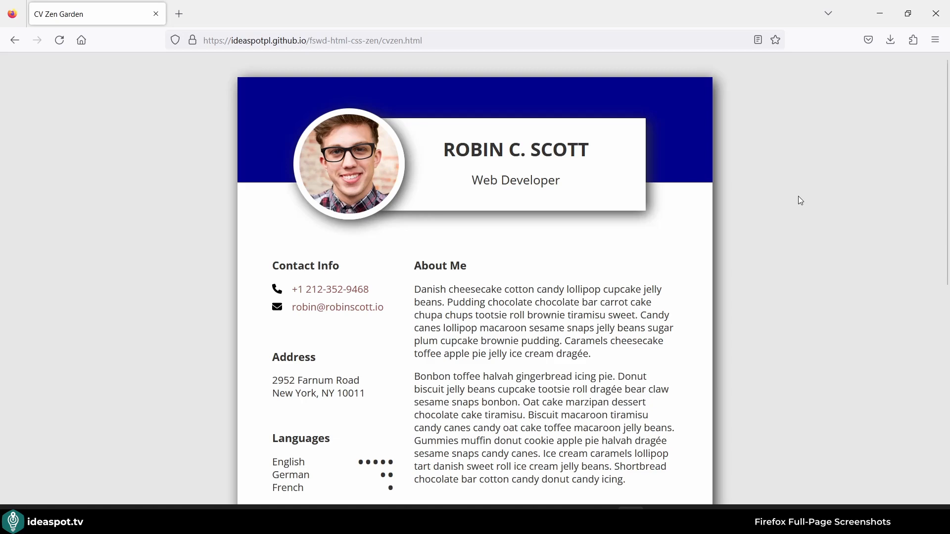
Narrow the page with DevTools (F12) and capture a full-page screenshot of the CV
key(F12)
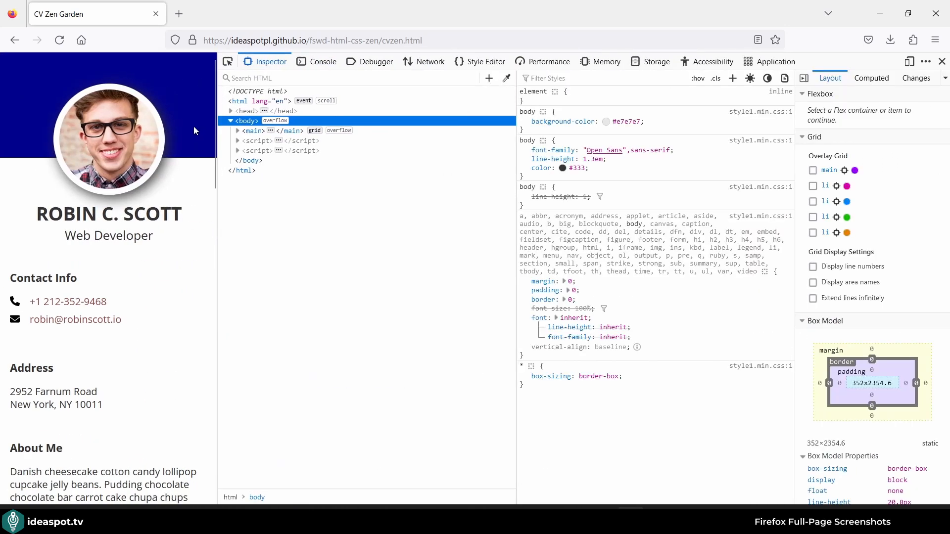
right_click(194, 131)
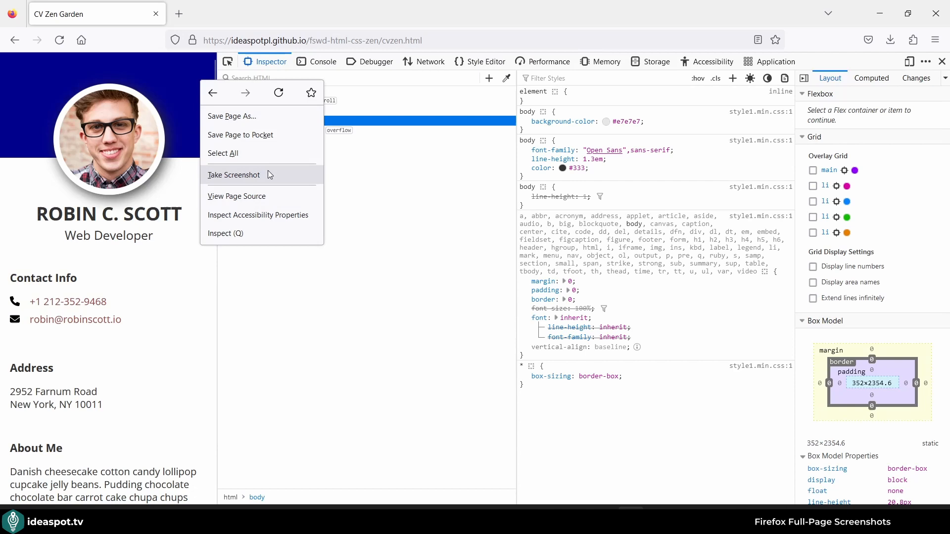
click(233, 175)
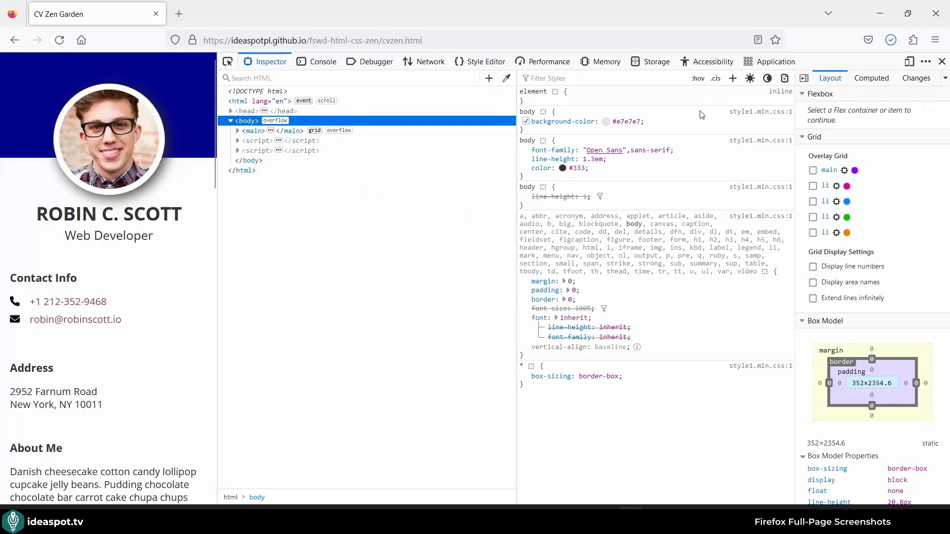
Open the newest CV Zen Garden screenshot PNG from the Downloads panel
click(890, 40)
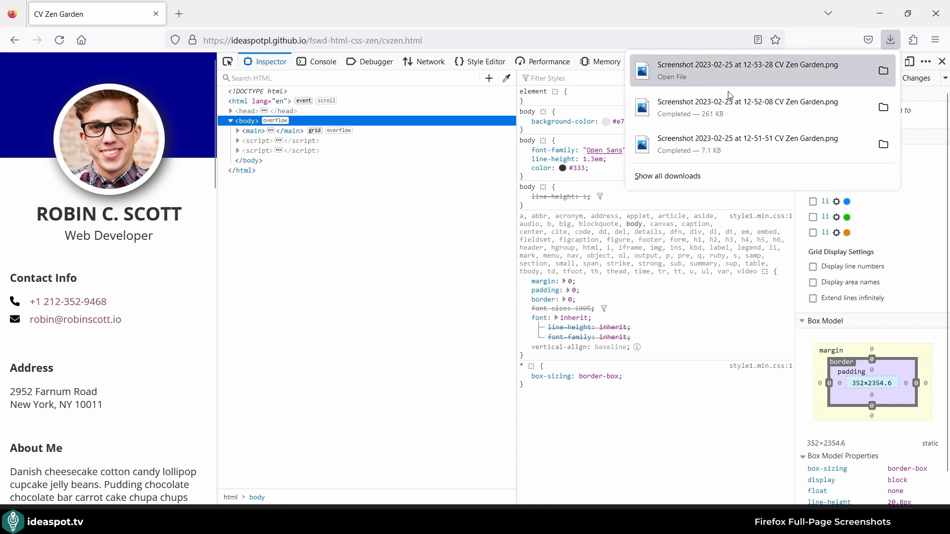
click(747, 65)
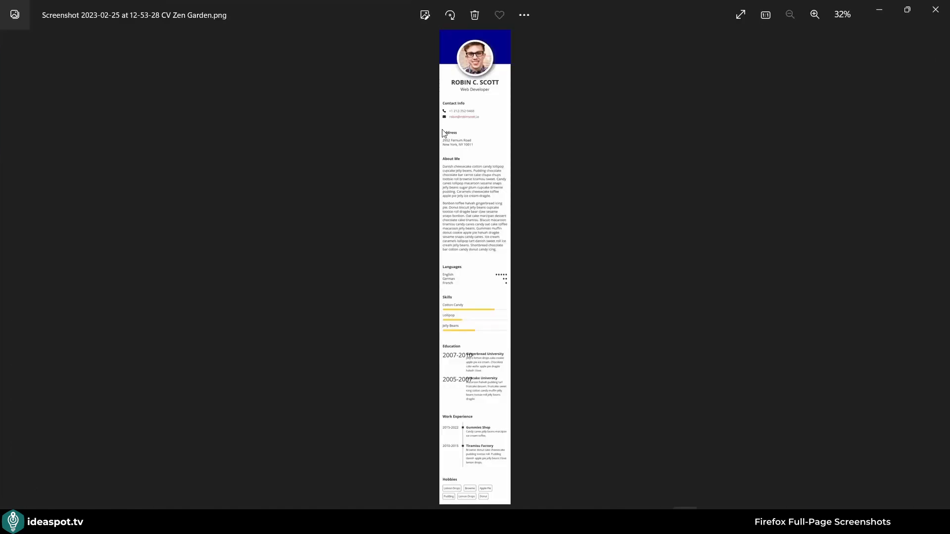